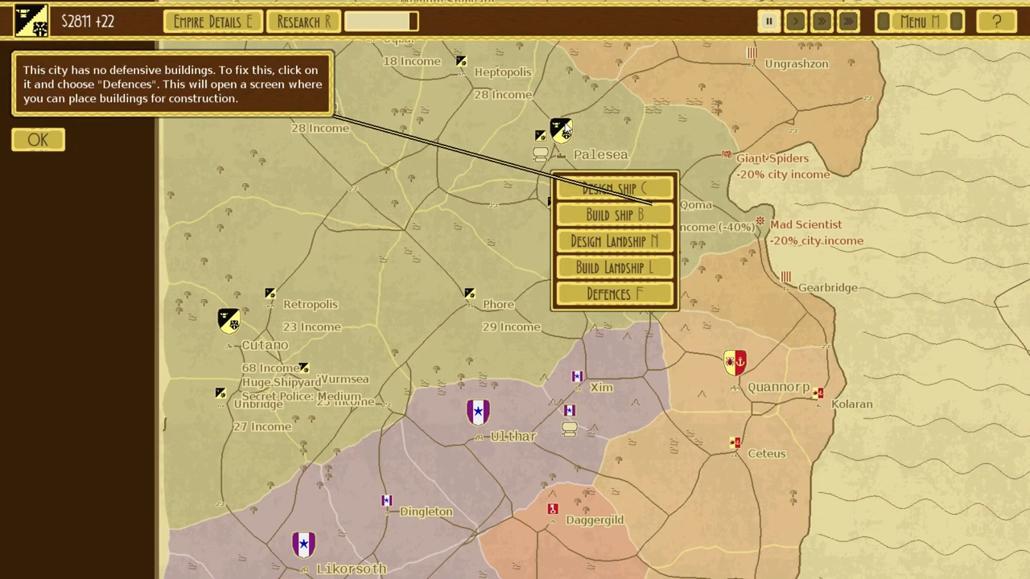
# Step: Choose Design Ship from the city menu to load HMS Long Derp
pyautogui.click(614, 188)
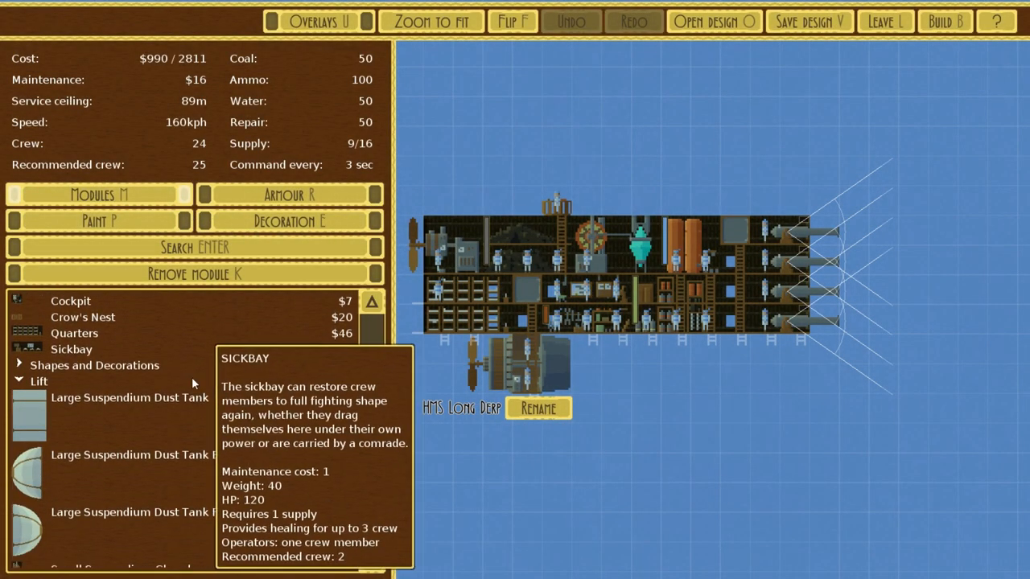
# Step: Swap a module for a Large Suspendium Dust Tank, test Flip, and proceed to Unbridge defence setup
pyautogui.click(128, 397)
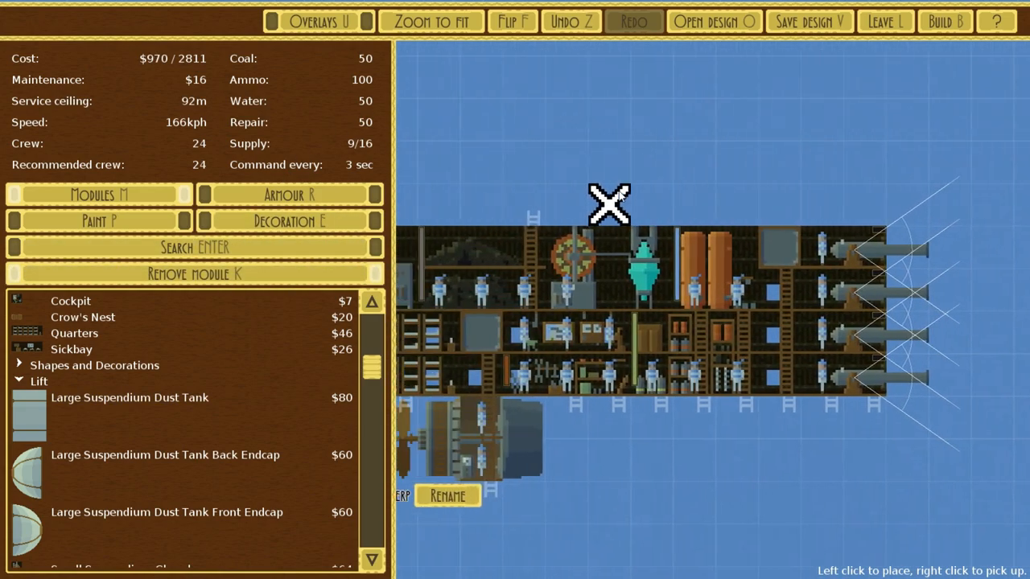
pyautogui.click(515, 22)
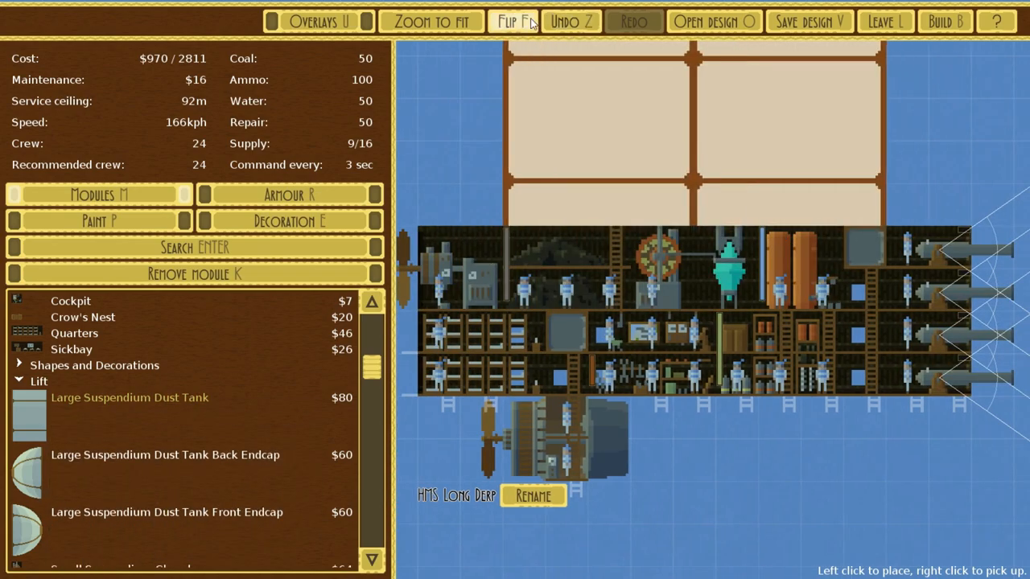
pyautogui.click(515, 21)
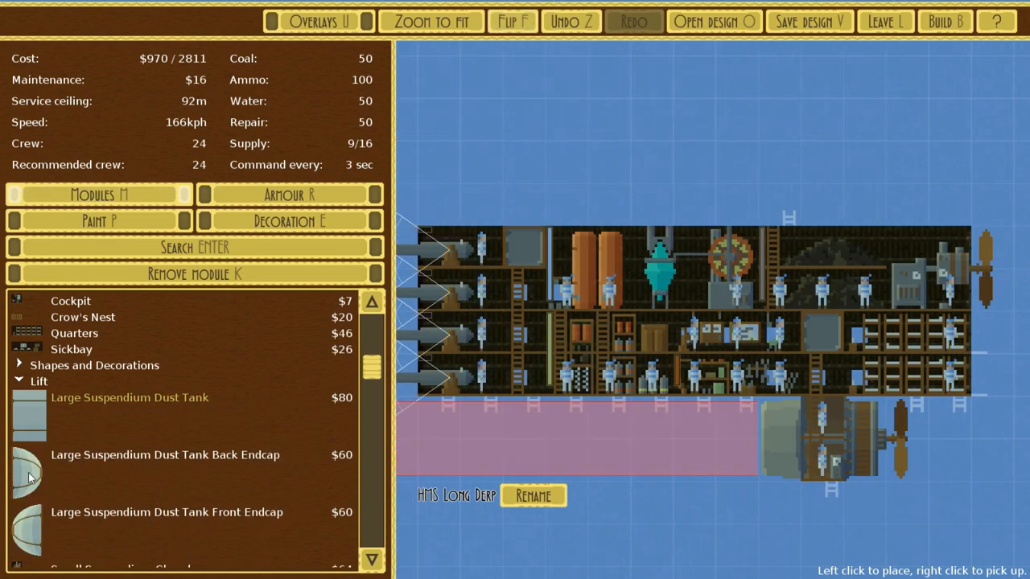
pyautogui.click(514, 21)
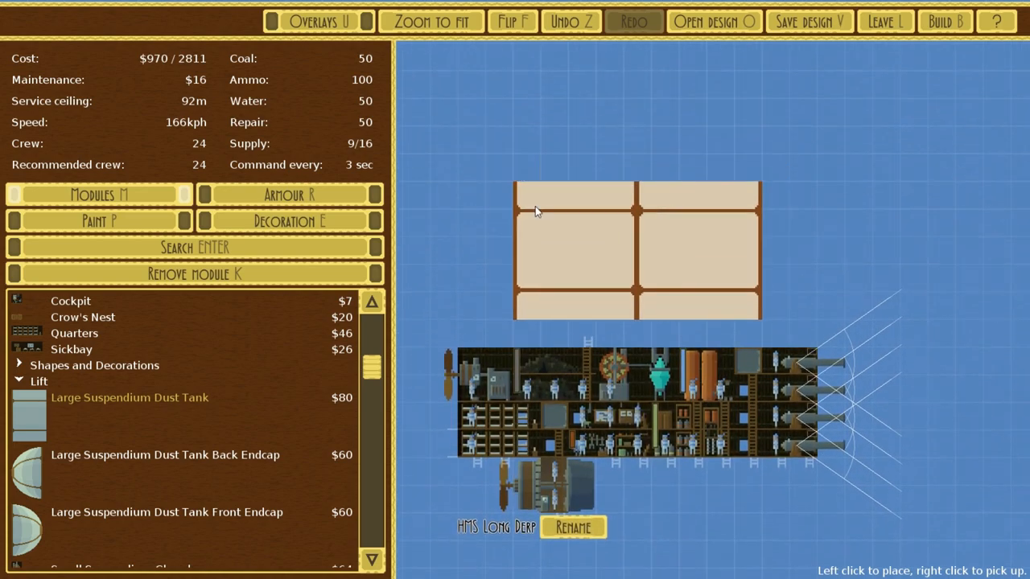
pyautogui.click(884, 20)
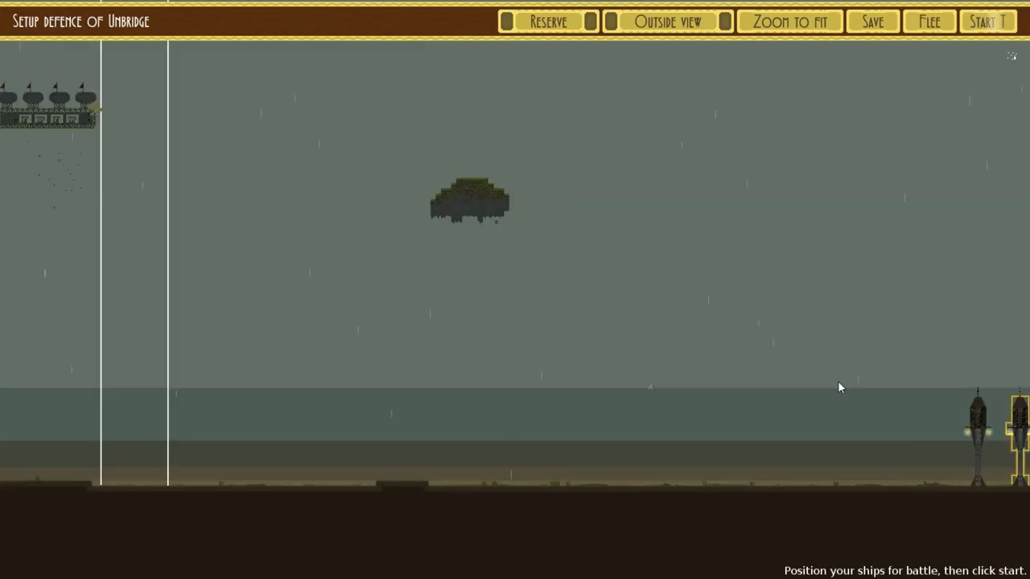
# Step: Fight the Unbridge defence battle and dismiss the Victory screen
pyautogui.click(996, 20)
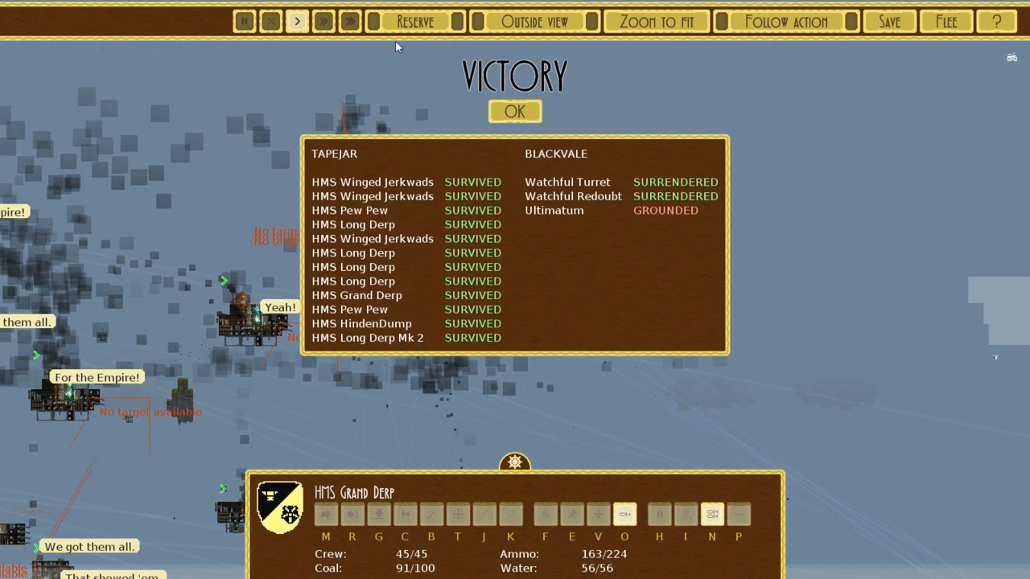
pyautogui.click(515, 111)
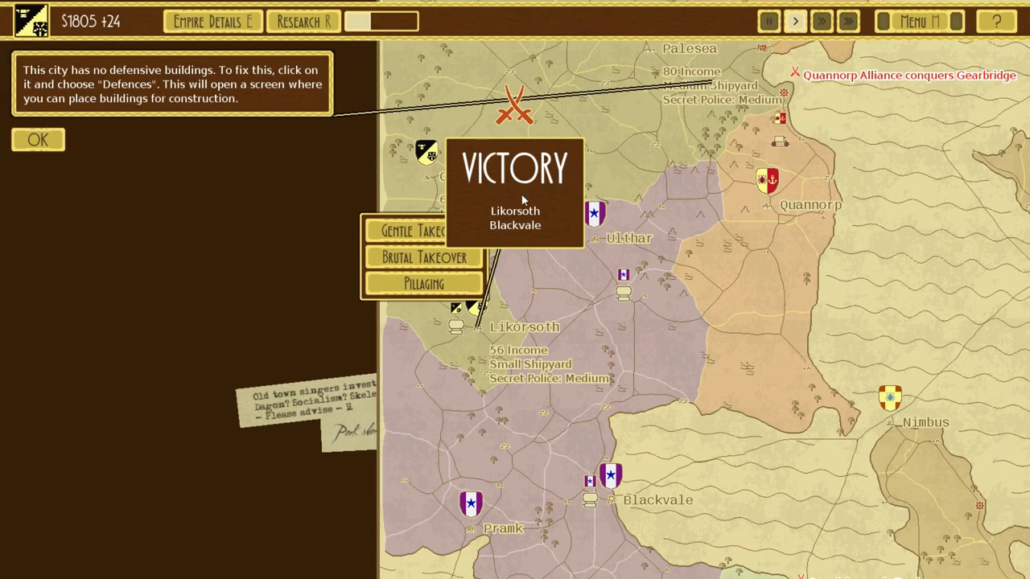